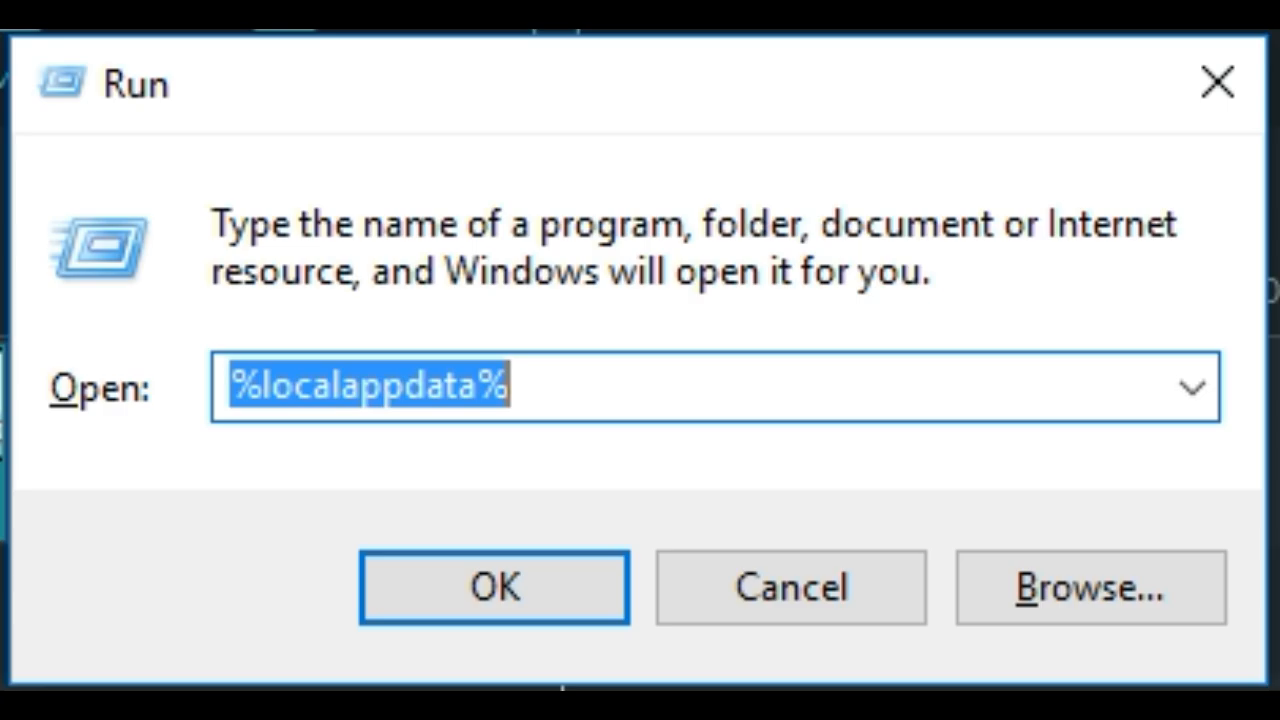
- Open AppData\Local via %localappdata% and go into the GeometryDash folder
left_click(492, 588)
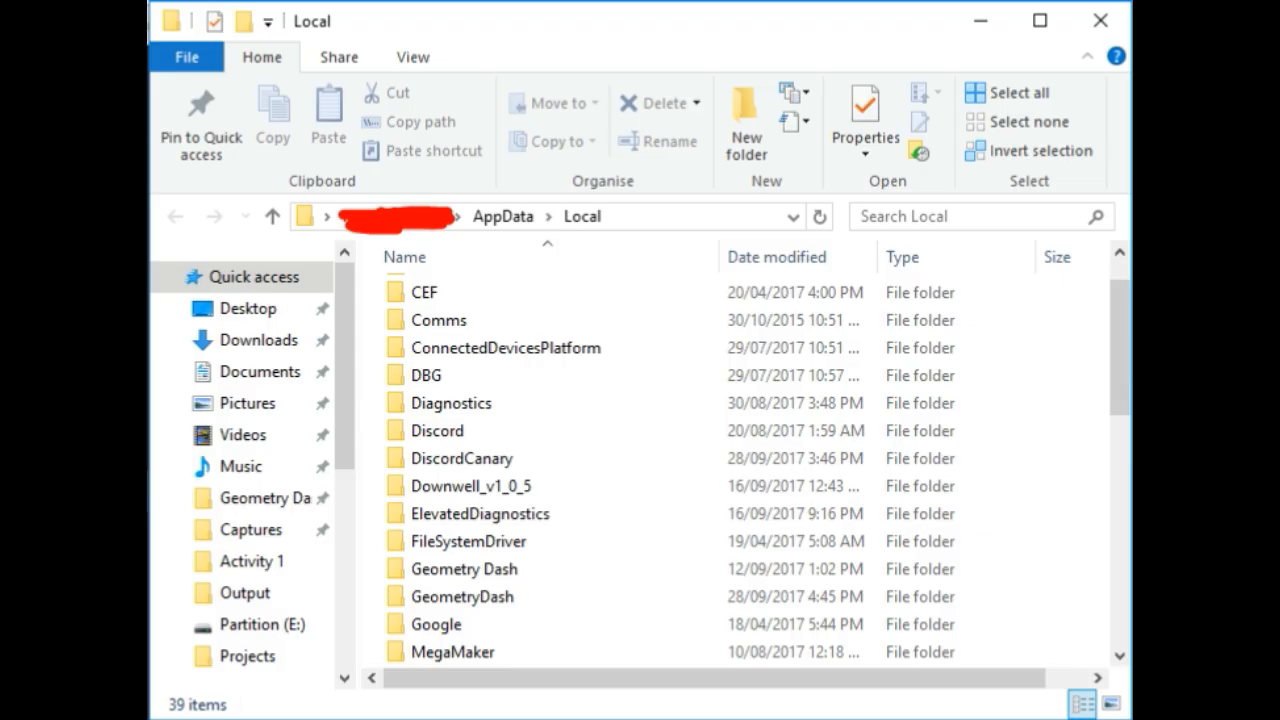
left_click(460, 596)
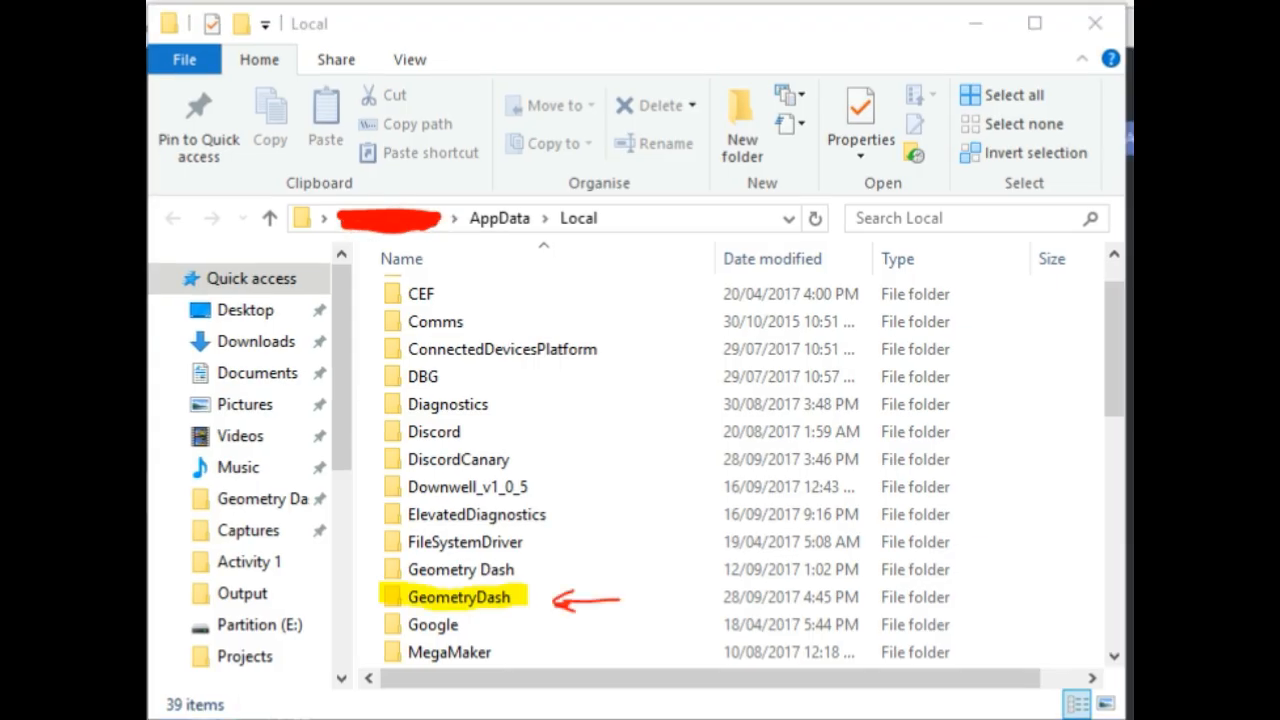
double_click(456, 596)
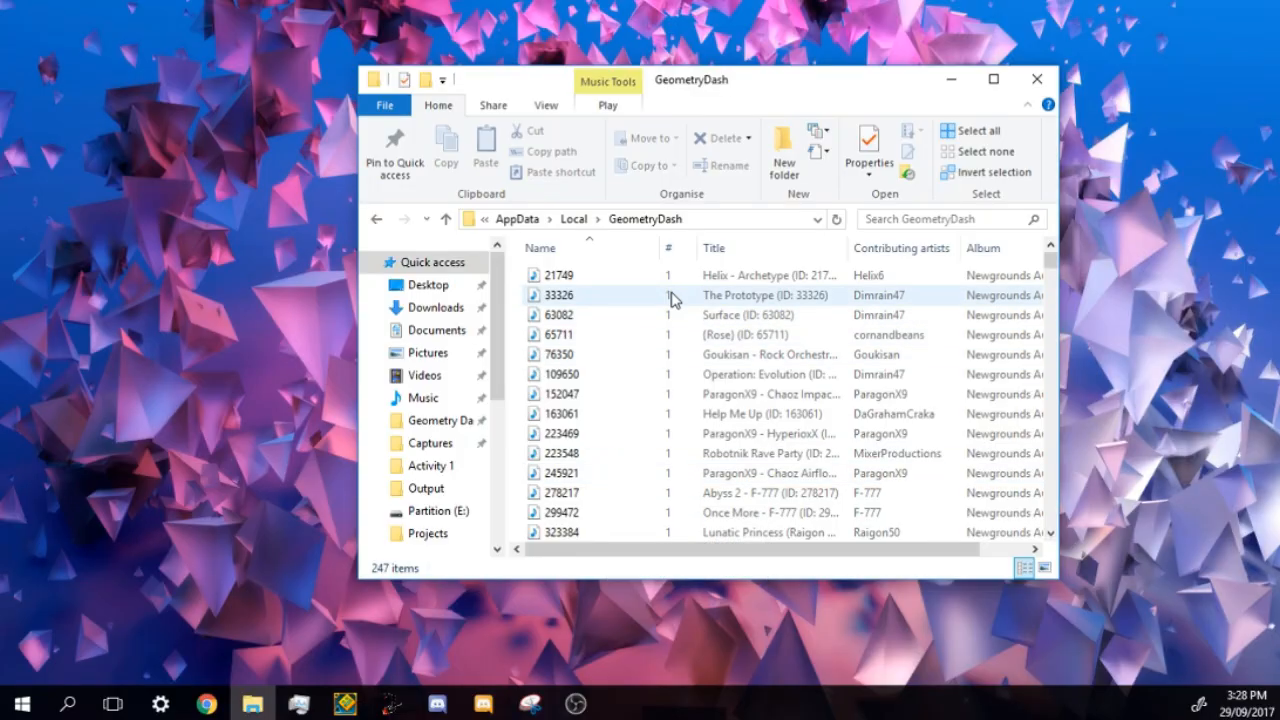
- Copy the four CCGameManager and CCLocalLevels save files and close the Explorer window
scroll("down", 3)
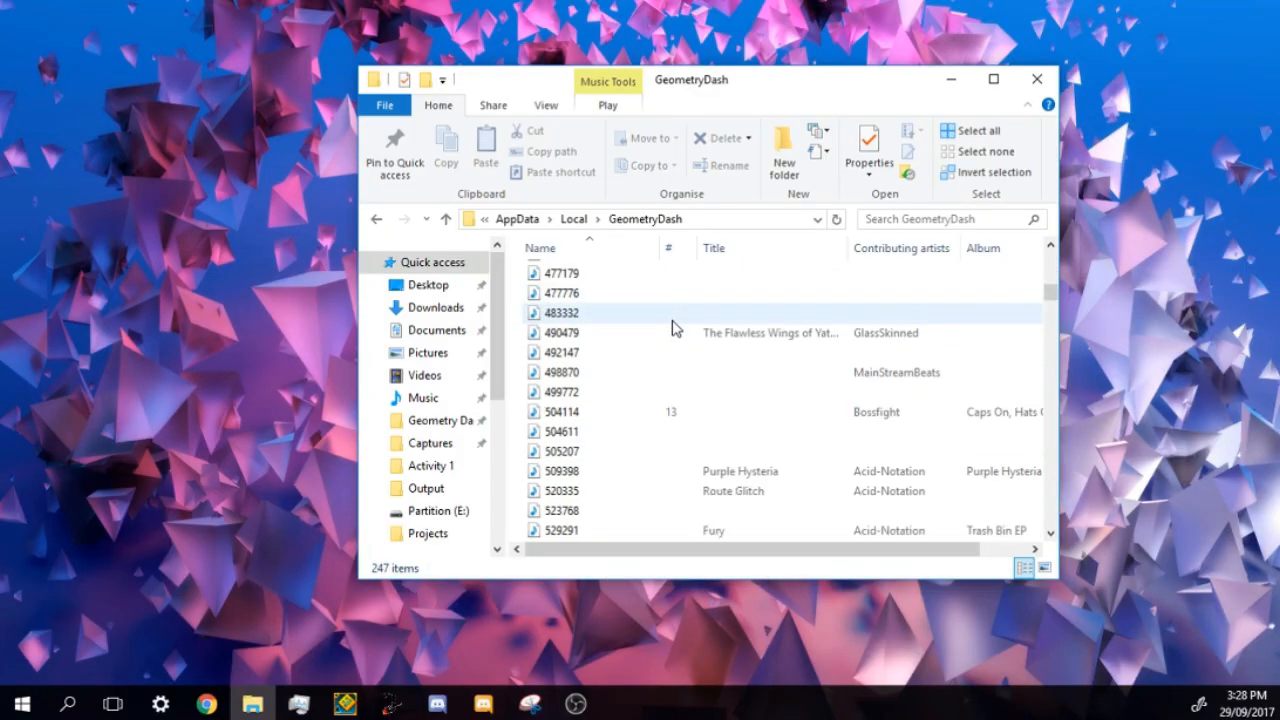
scroll("down", 3)
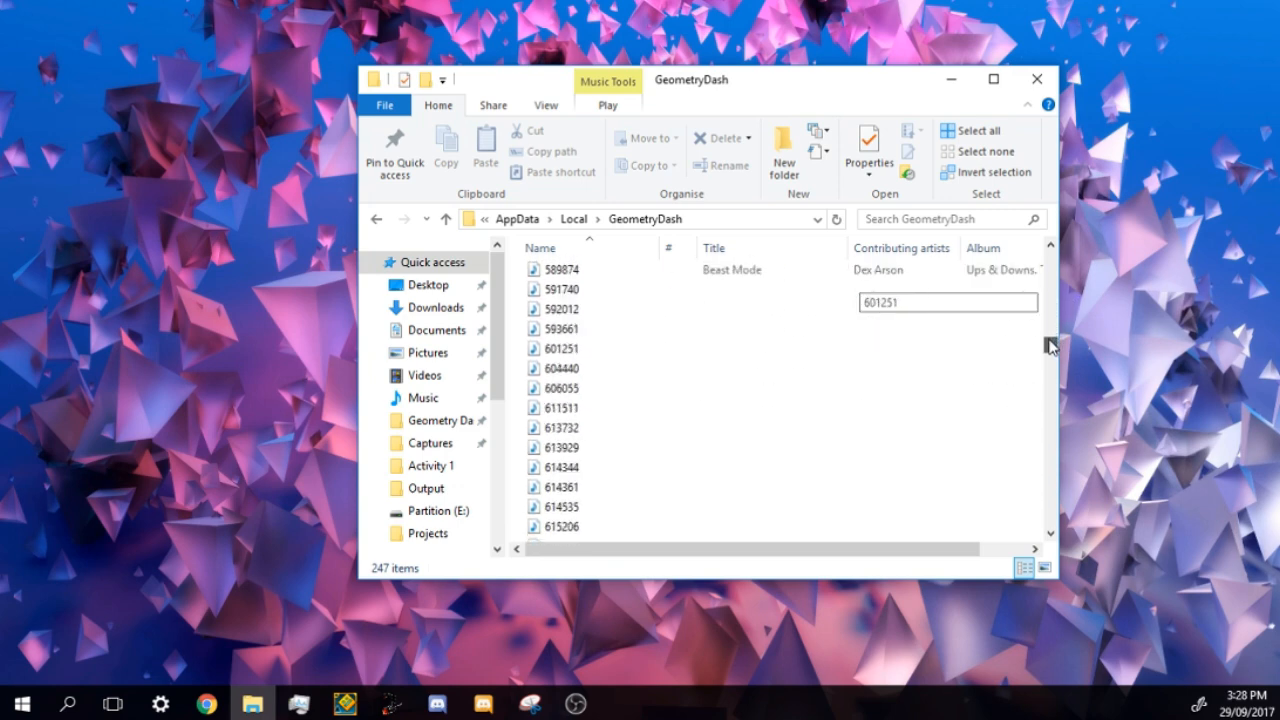
scroll("down", 3)
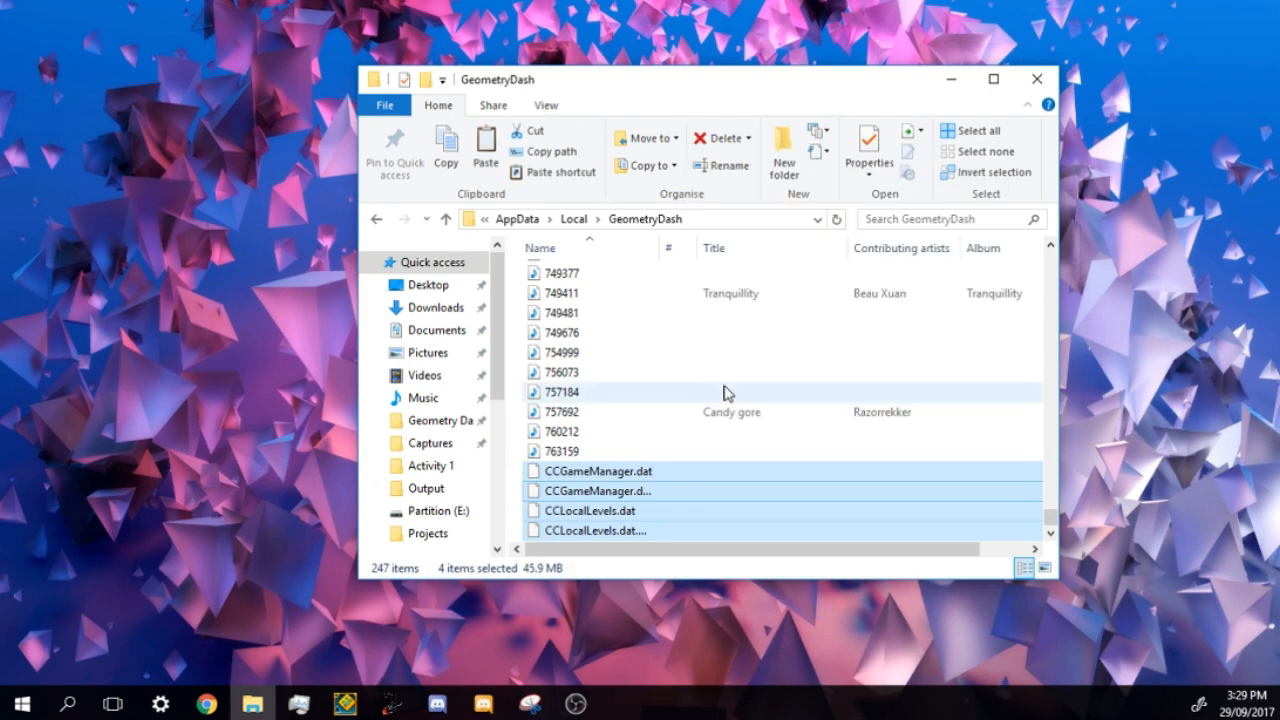
left_click(1036, 80)
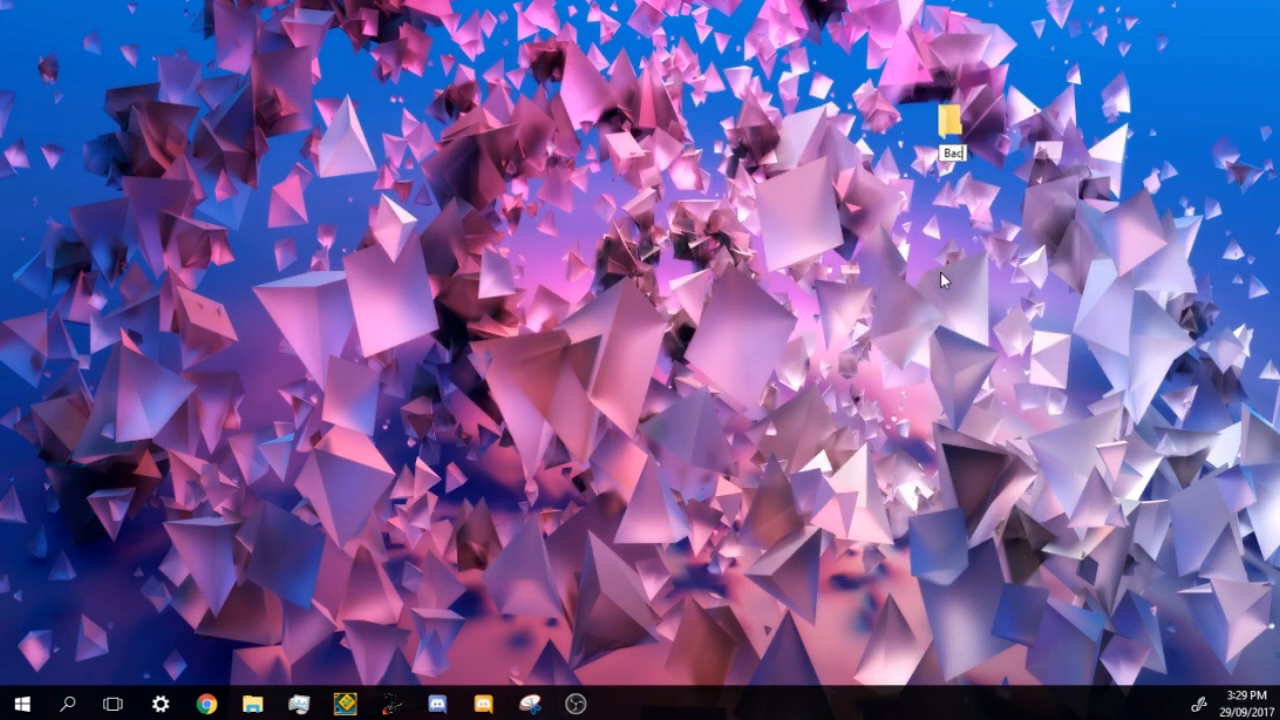
- Paste the four save files into the desktop Backup folder and deselect them
double_click(952, 124)
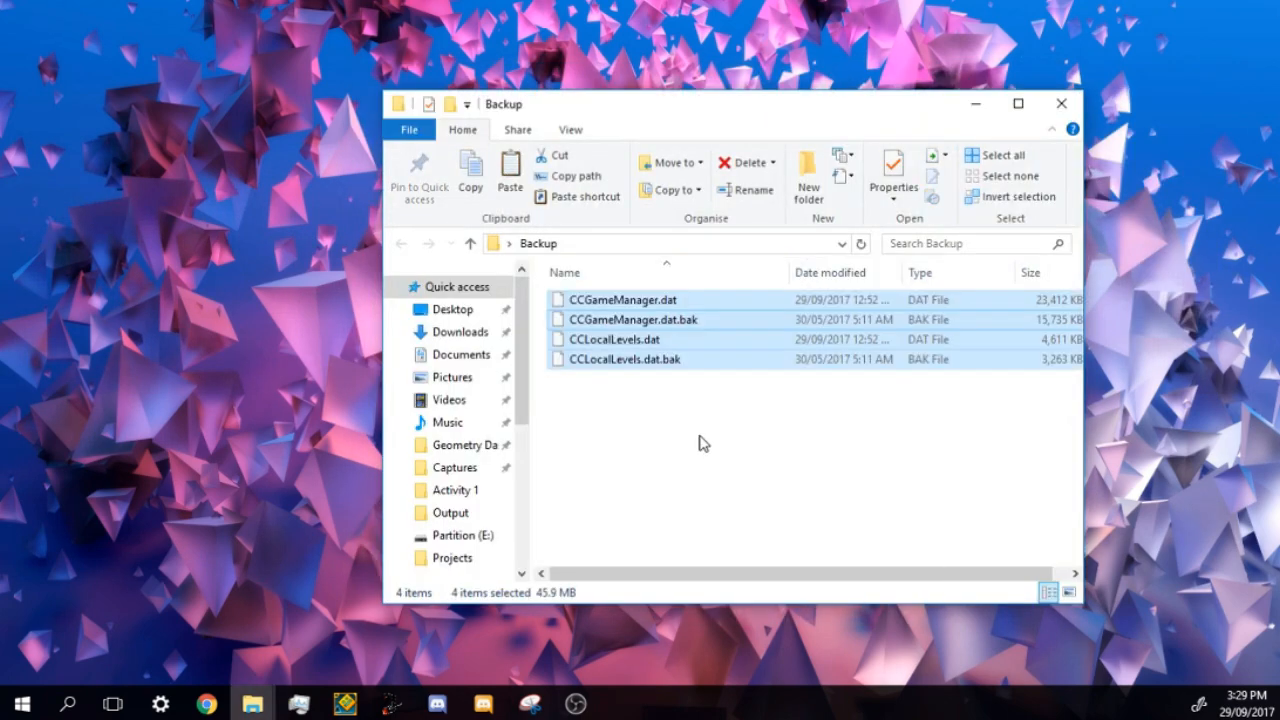
left_click(700, 460)
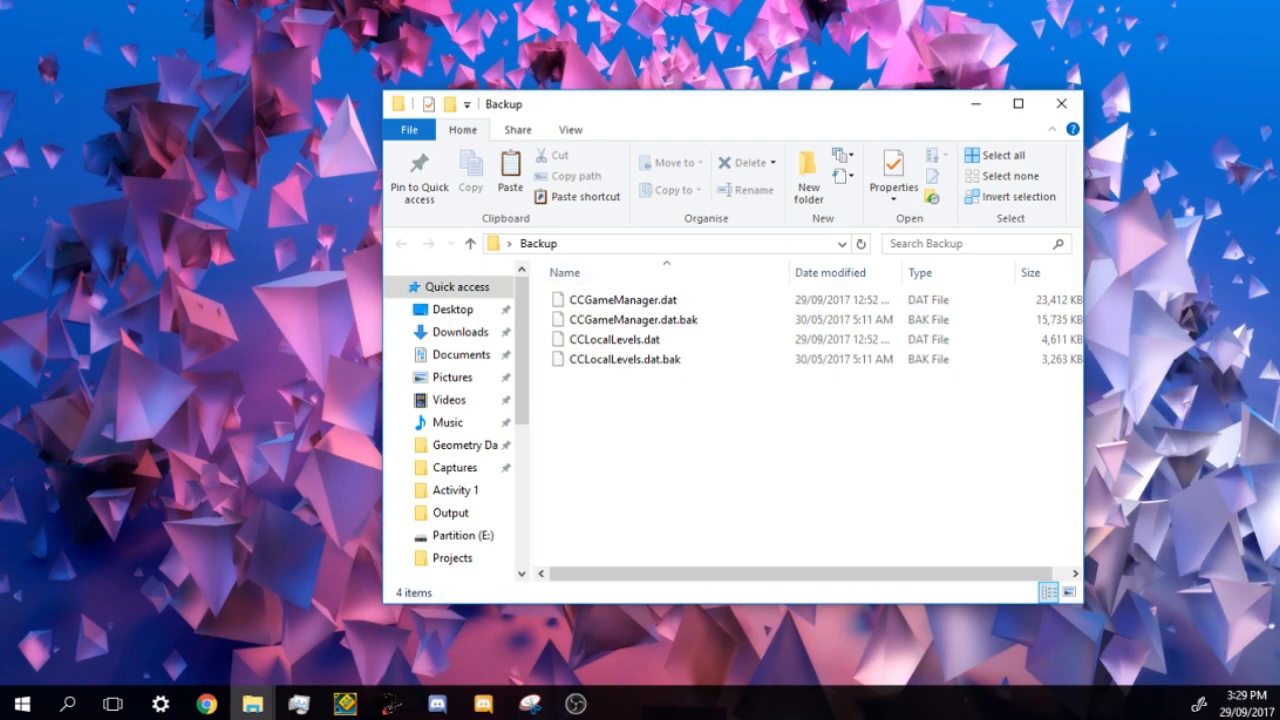